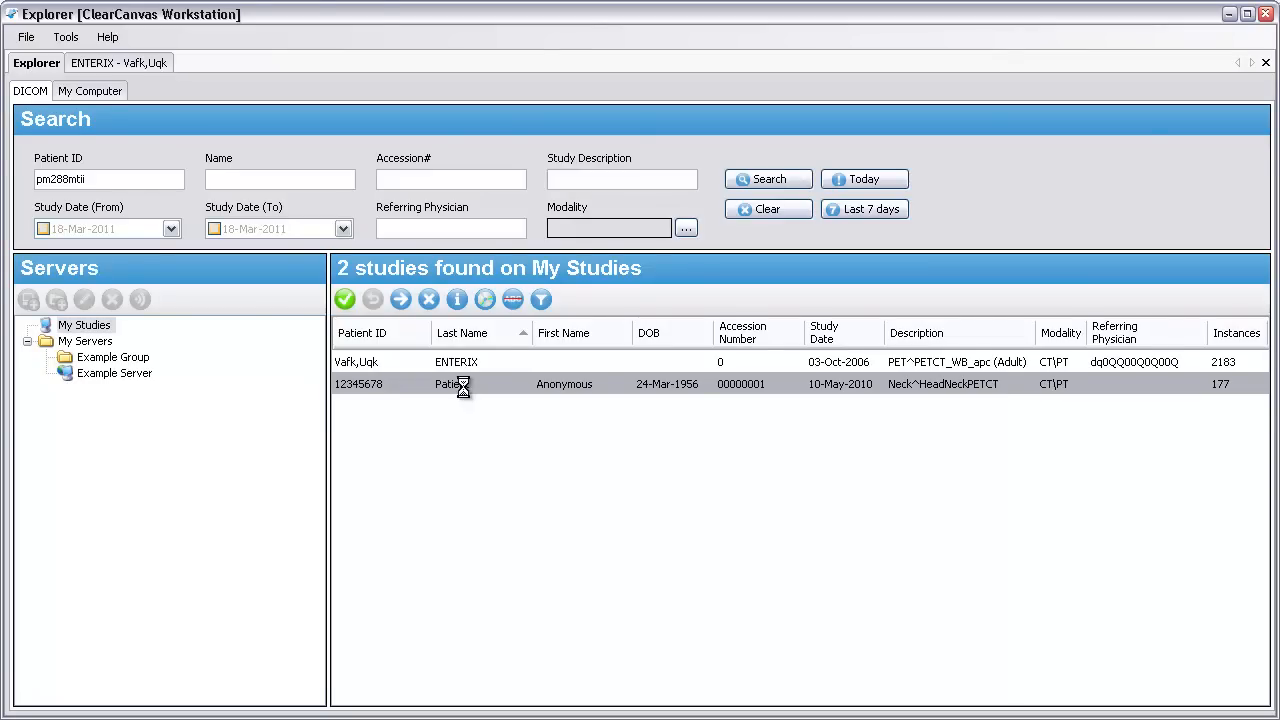
Open the 12345678 Neck^HeadNeckPETCT study from the Explorer study list
double_click(450, 384)
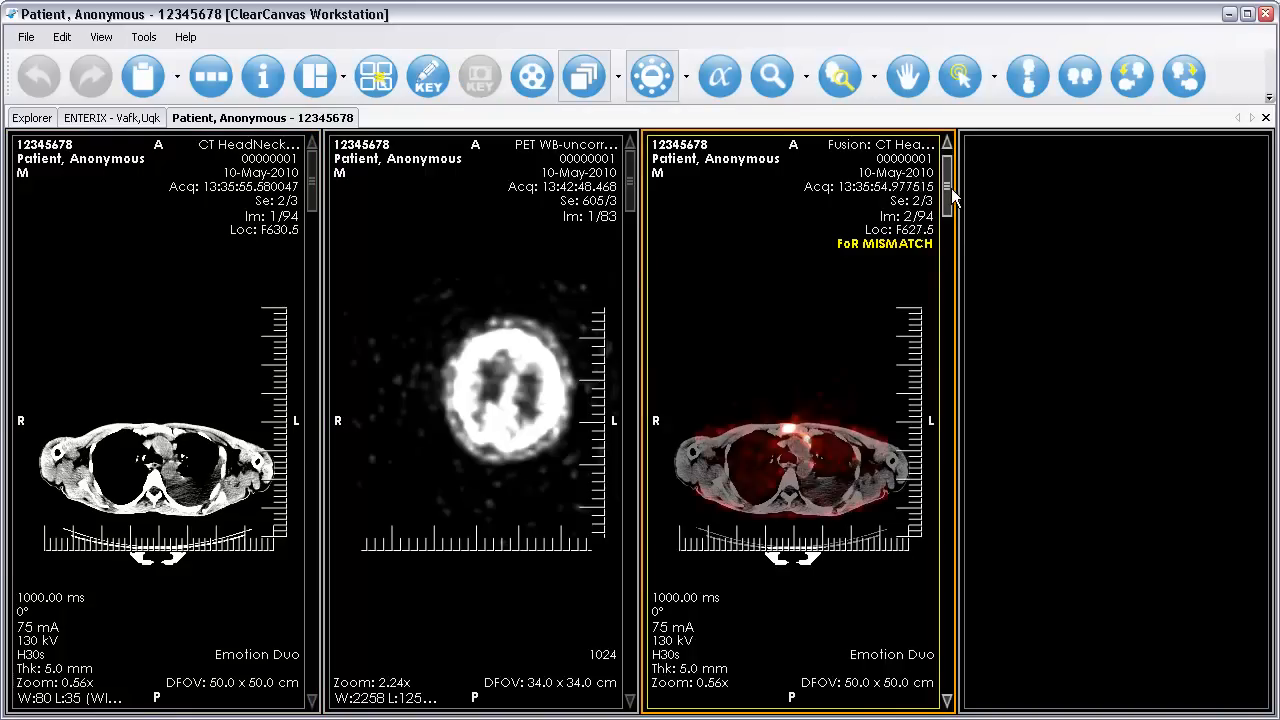
Drag the fusion viewport scrollbar down through images 1 to 59 of the fused series
left_click_drag(947, 195, 947, 258)
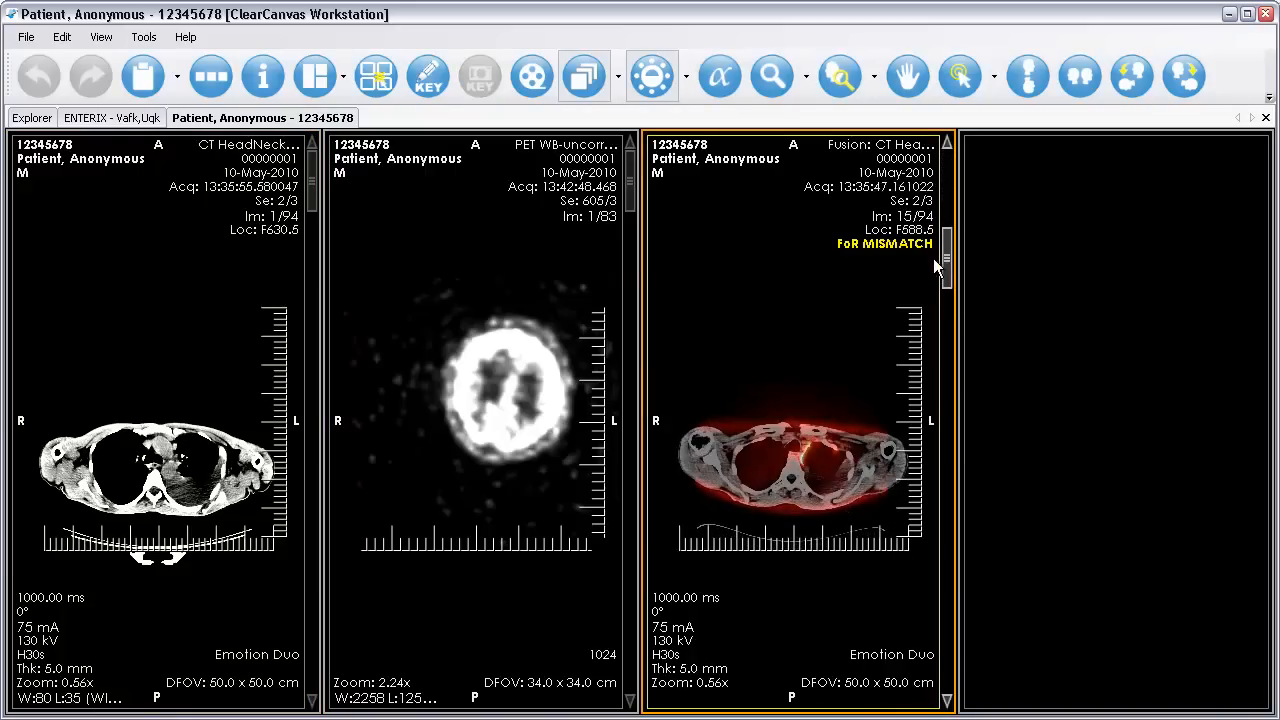
left_click_drag(945, 265, 945, 330)
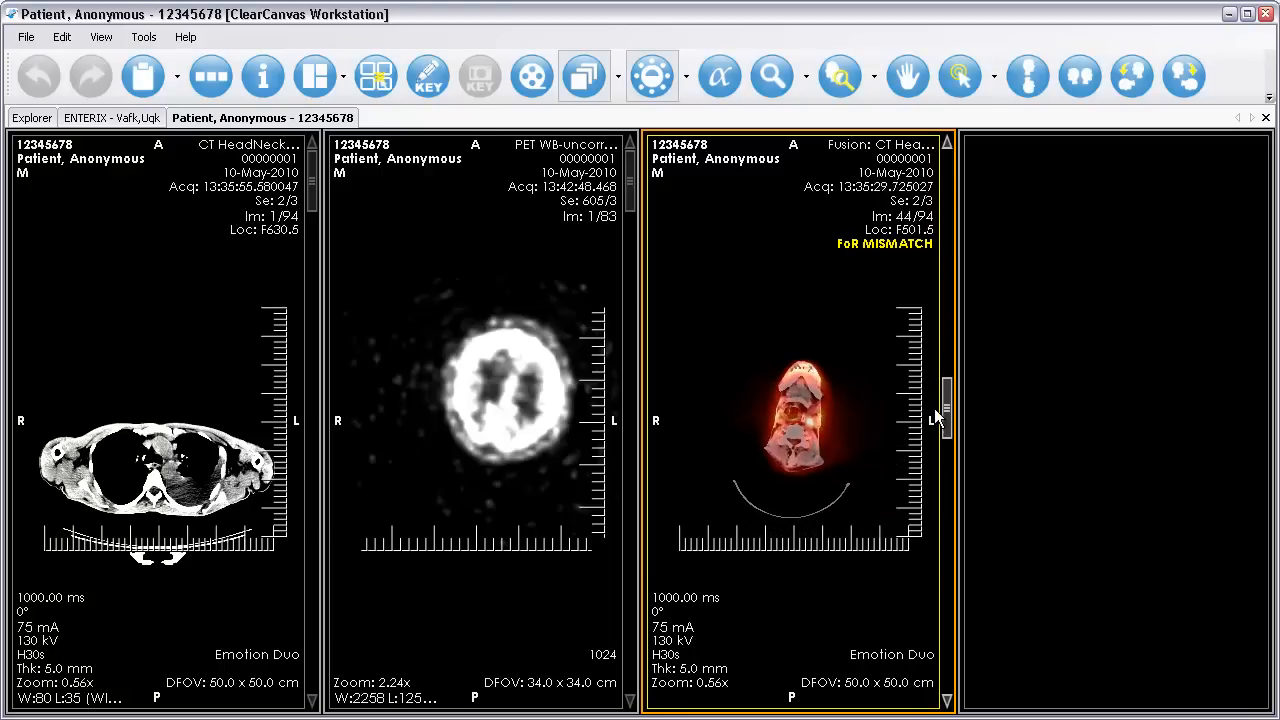
left_click_drag(940, 415, 940, 470)
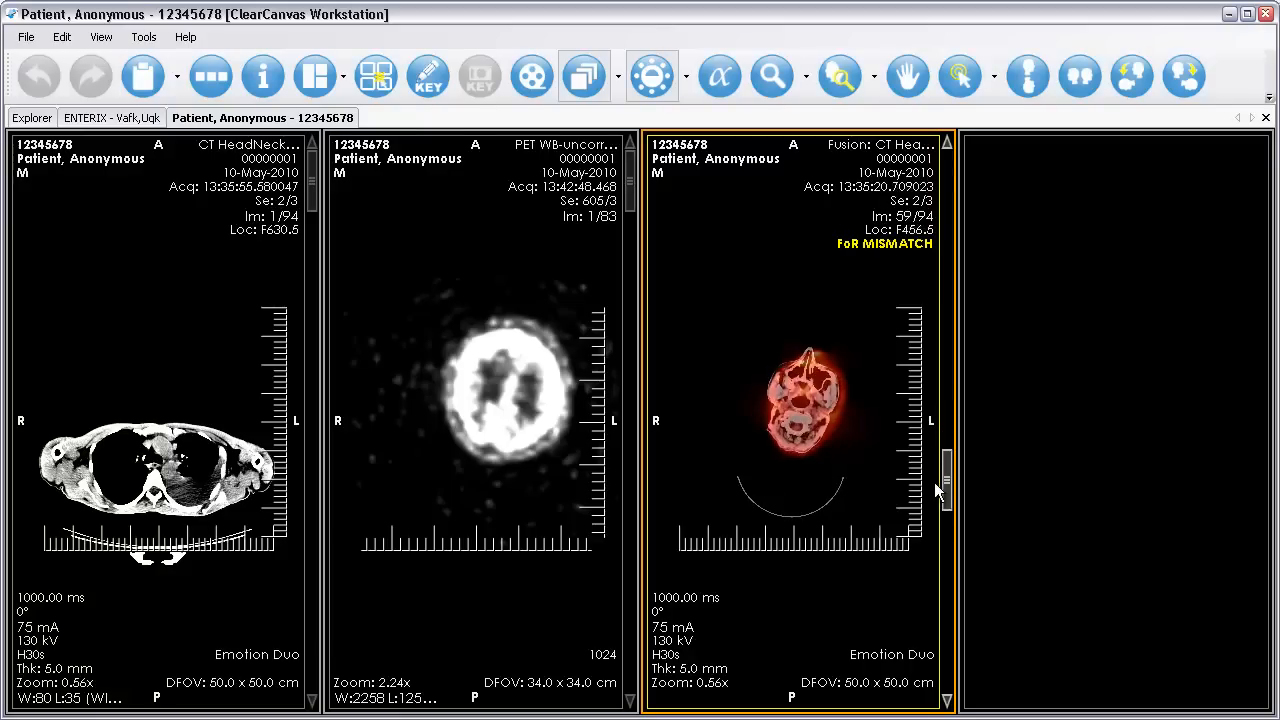
left_click_drag(945, 470, 945, 590)
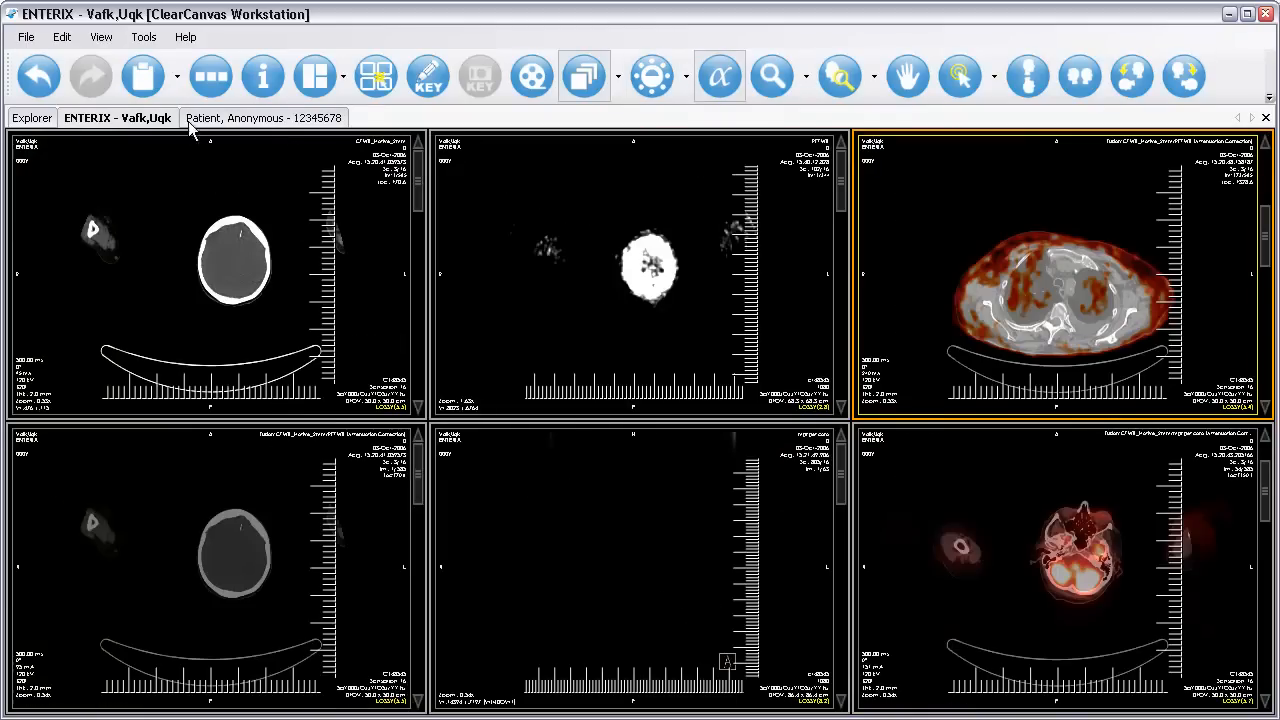
Show the PET viewport's context menu listing series like PET WB and fusion display sets
right_click(645, 270)
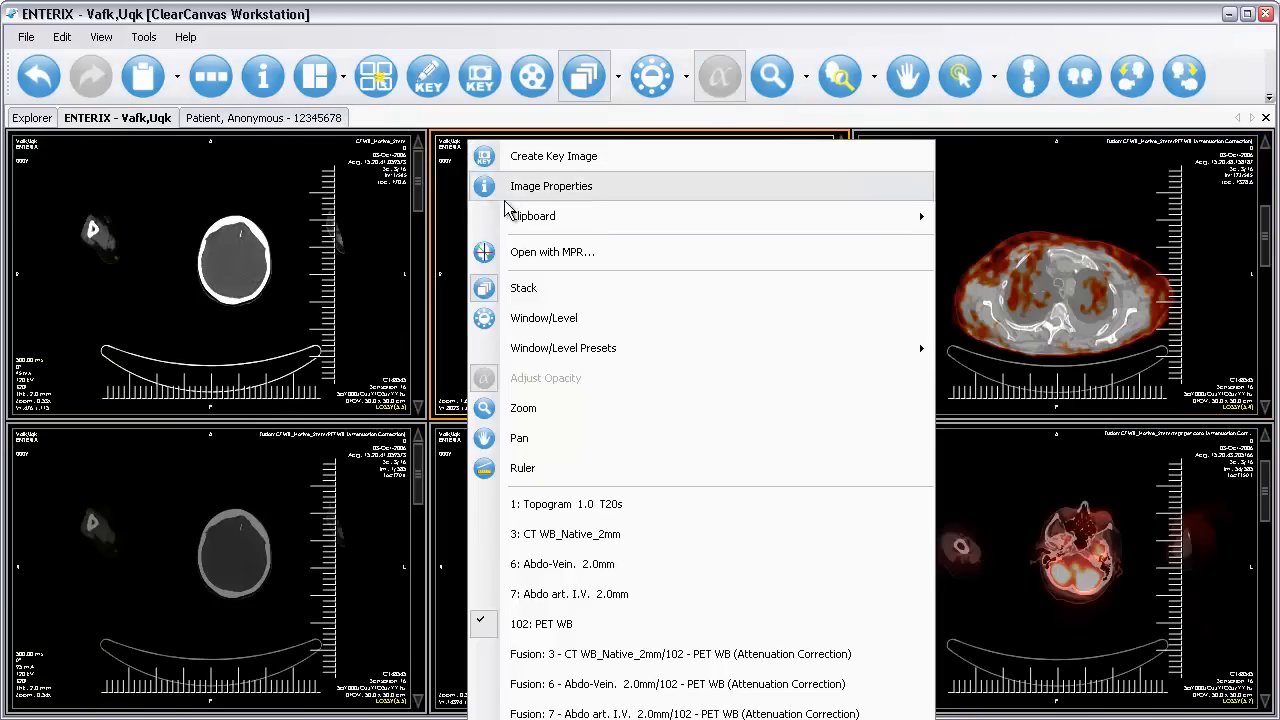